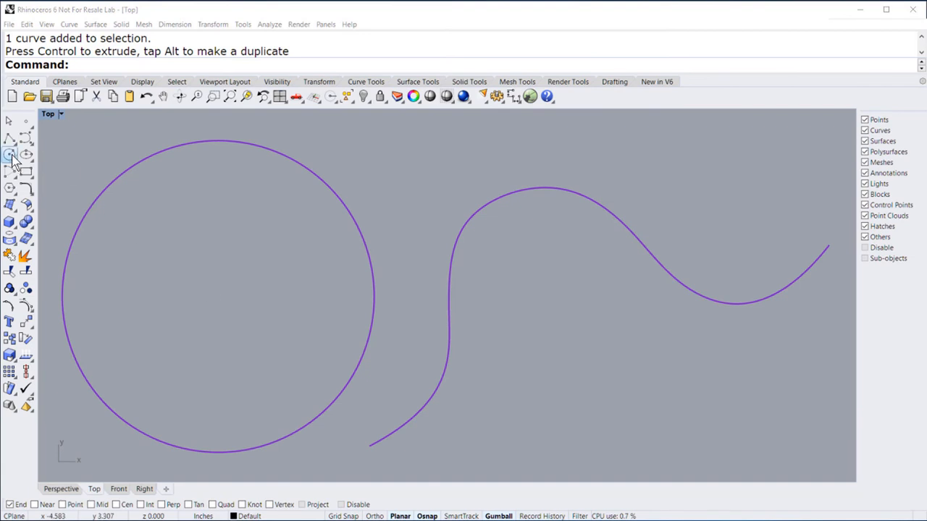
Draw a small circle centred on the large circle's 10% percentage-snap point
left_click(9, 154)
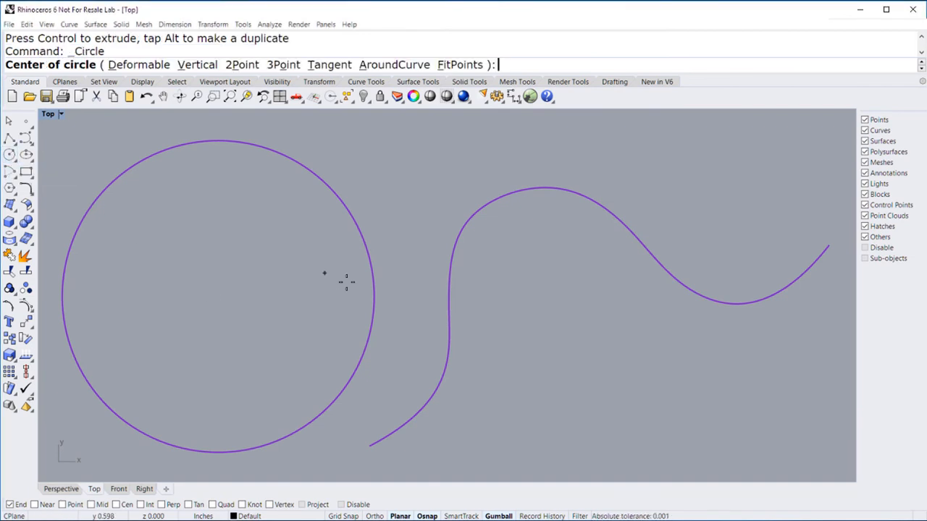
mouse_move(174, 145)
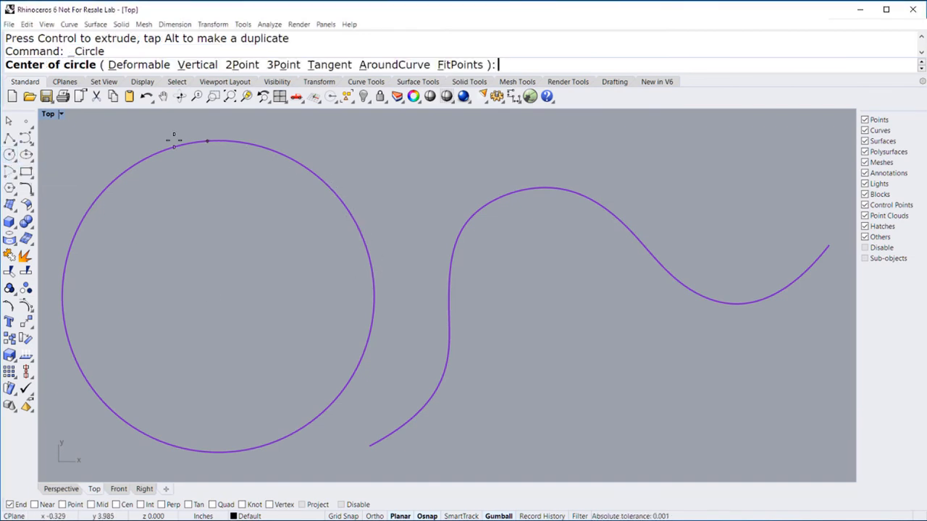
mouse_move(117, 314)
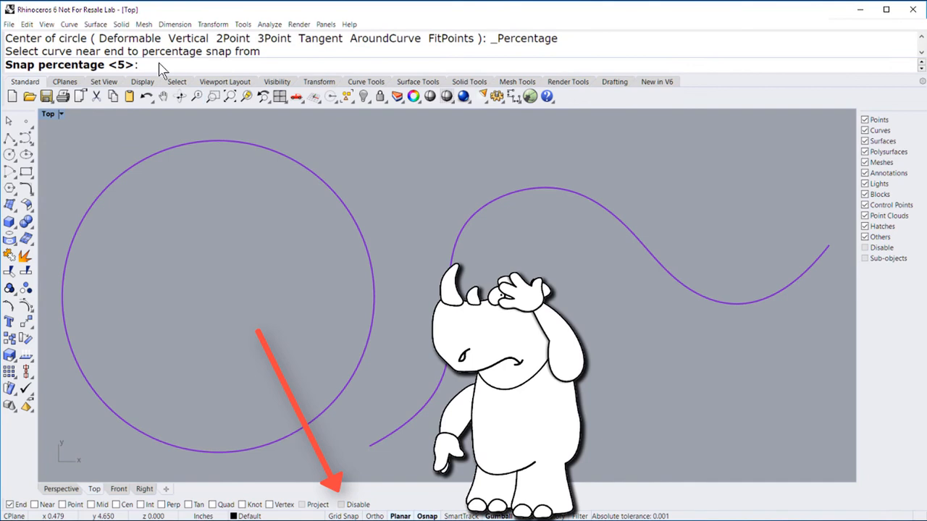
type("1")
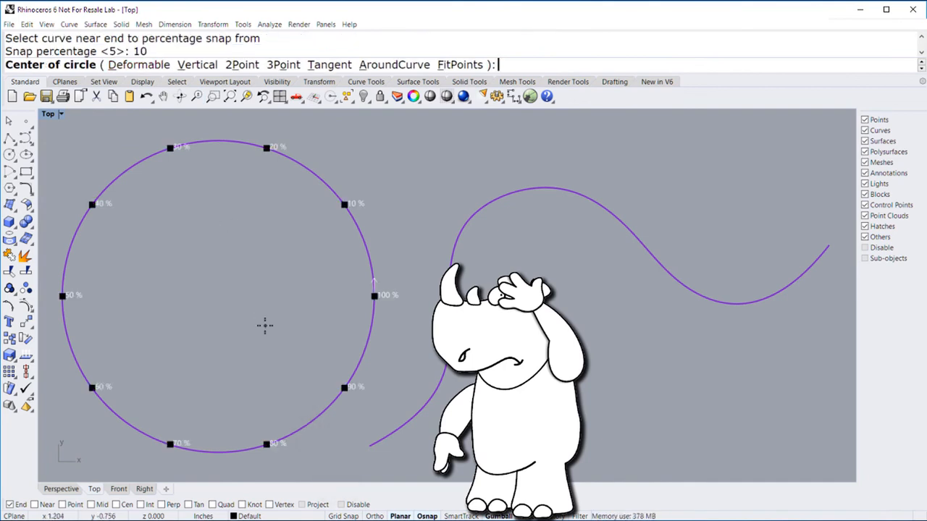
mouse_move(329, 215)
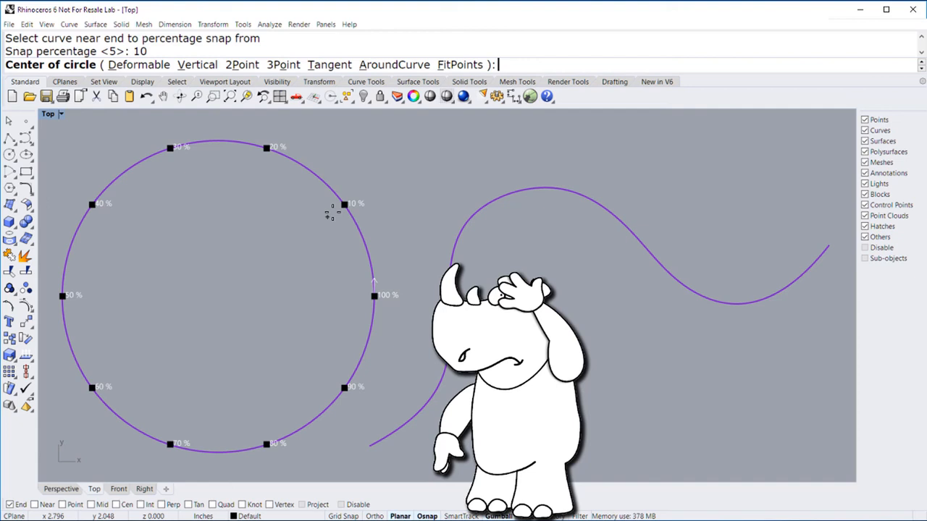
mouse_move(337, 209)
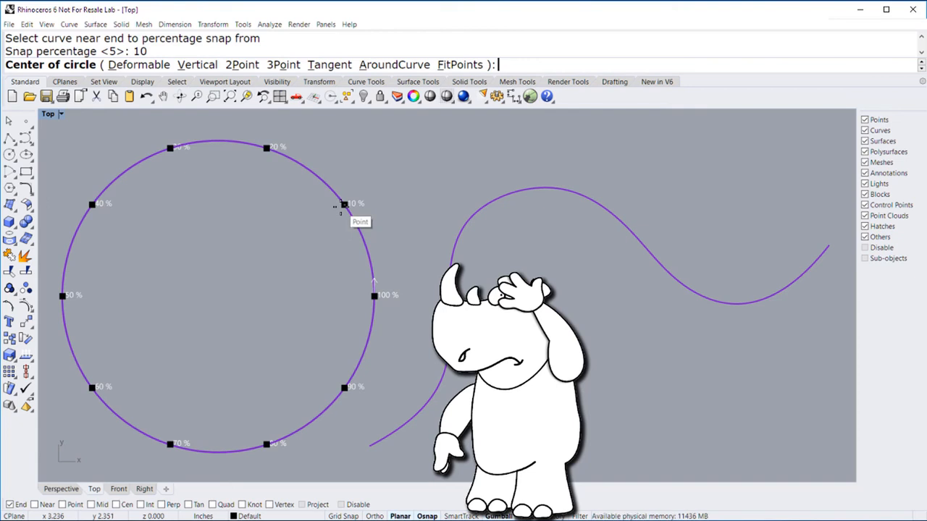
left_click(342, 205)
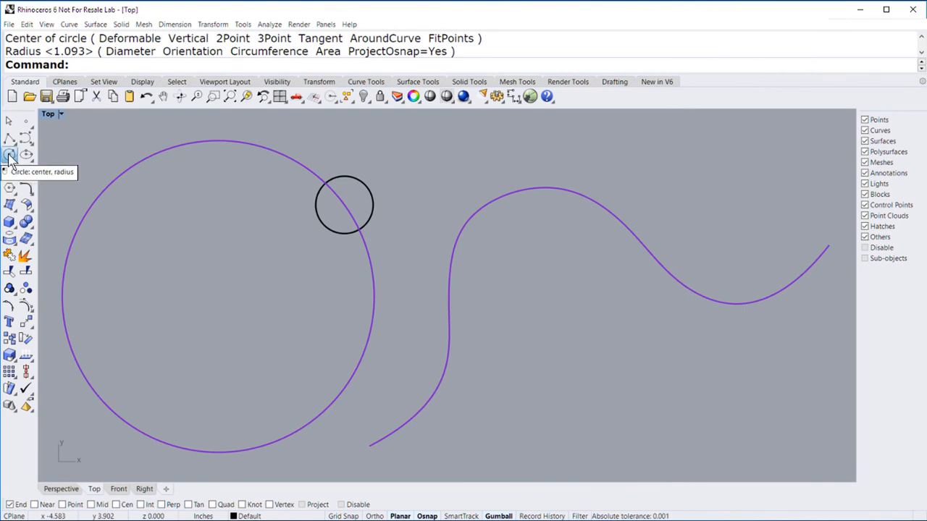
Draw a small circle centred on the S-curve using a 5 percent snap spacing
left_click(9, 153)
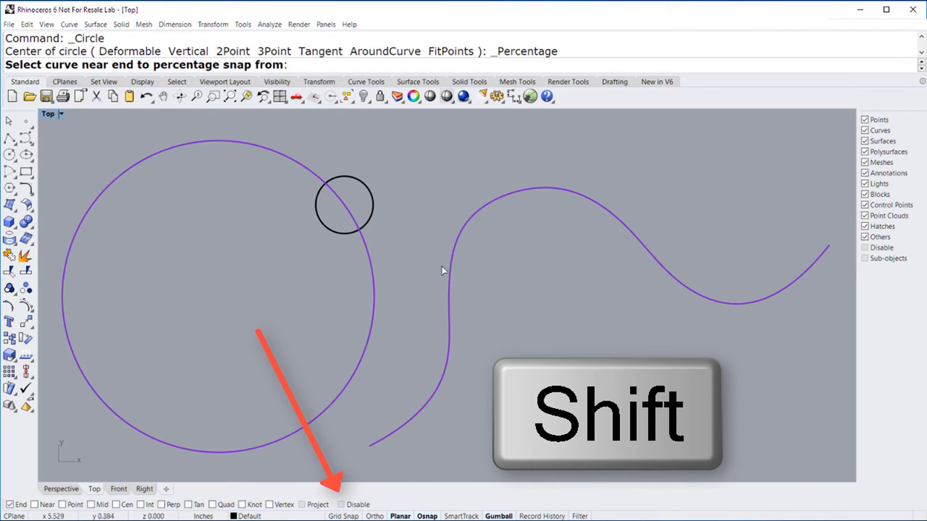
left_click(264, 149)
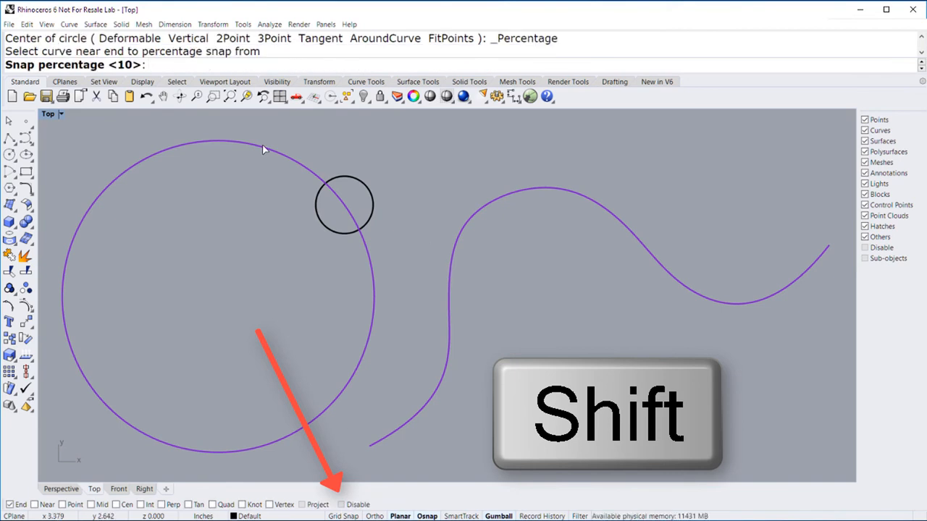
type("5")
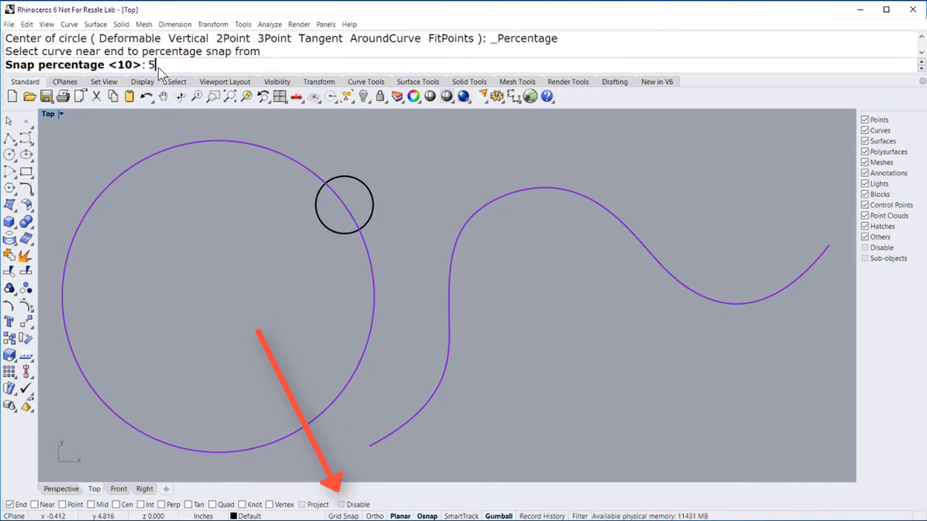
key("Enter")
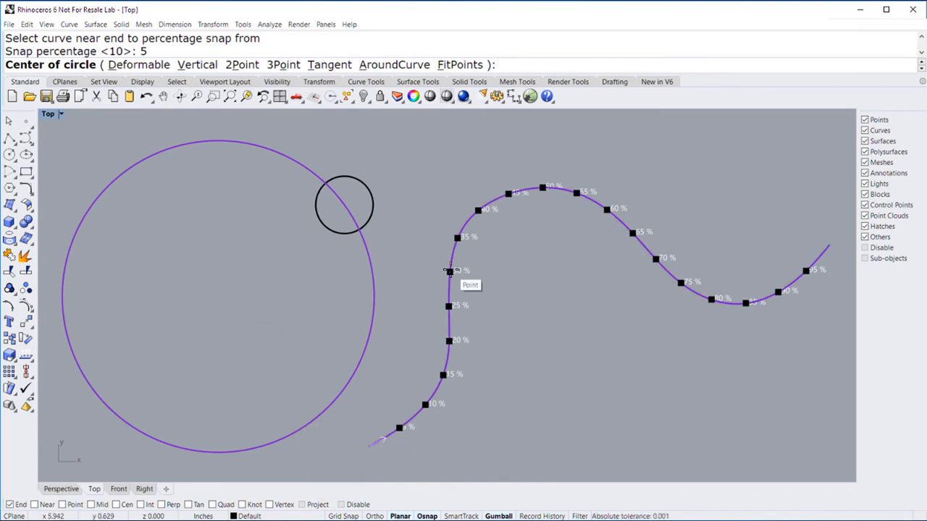
mouse_move(632, 237)
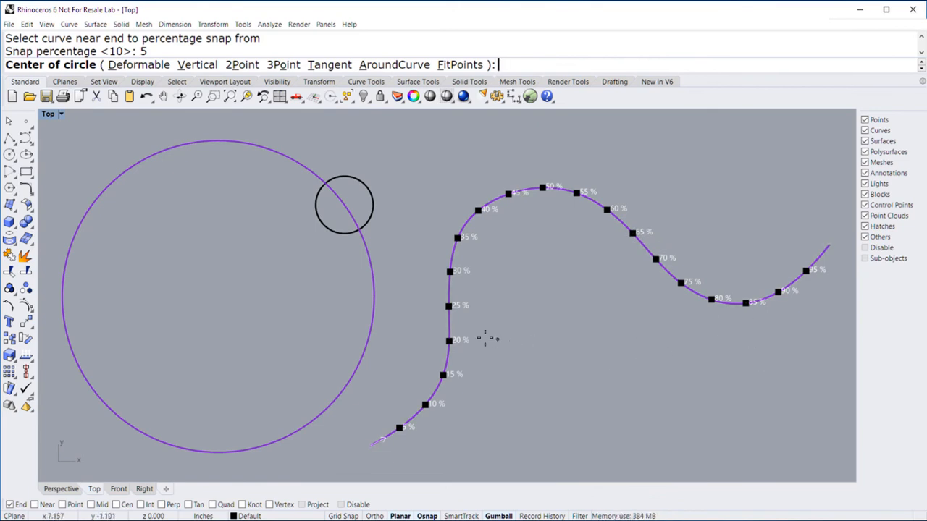
left_click(446, 341)
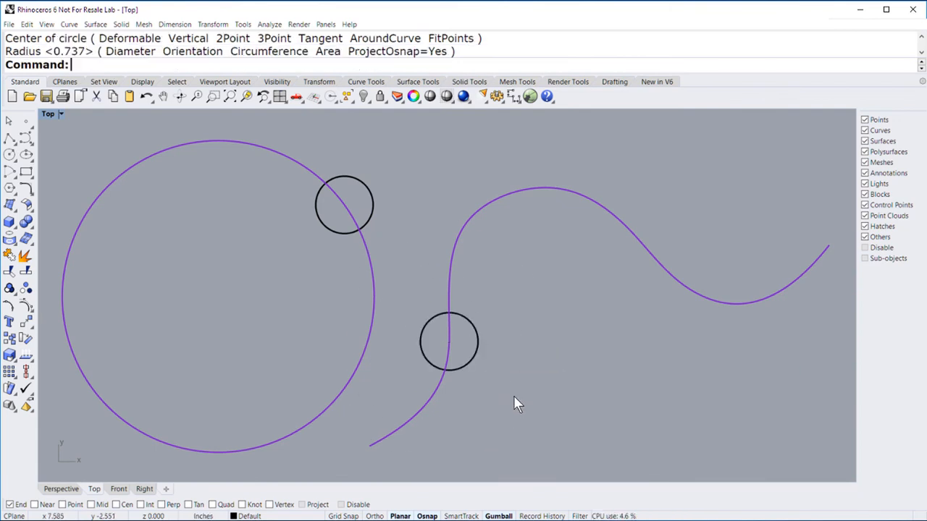
Delete the small circle just drawn on the S-curve
left_click(446, 341)
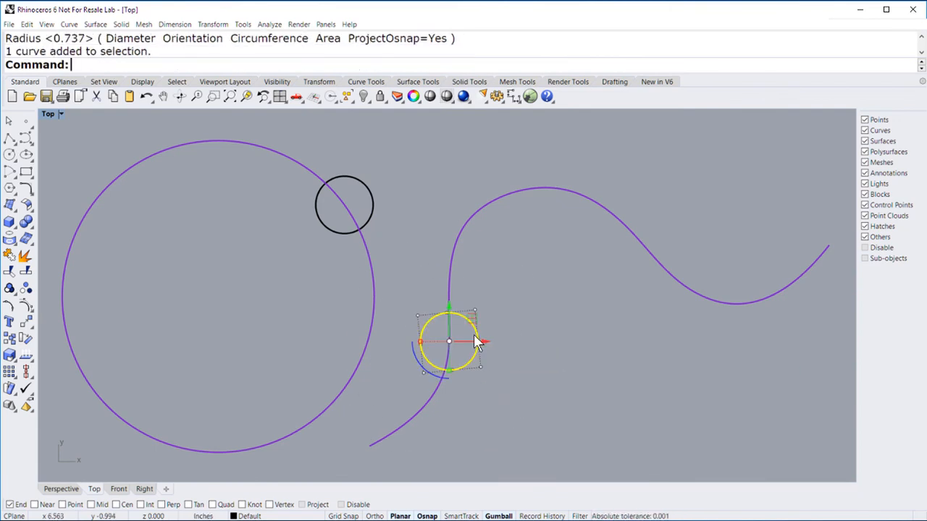
key("Delete")
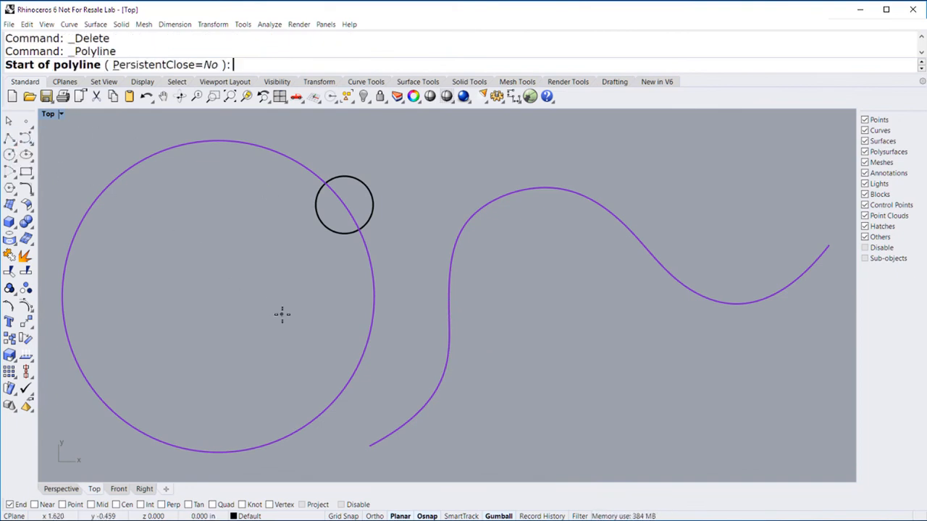
Start the polyline at the S-curve's 10 percent snap point
key("shift")
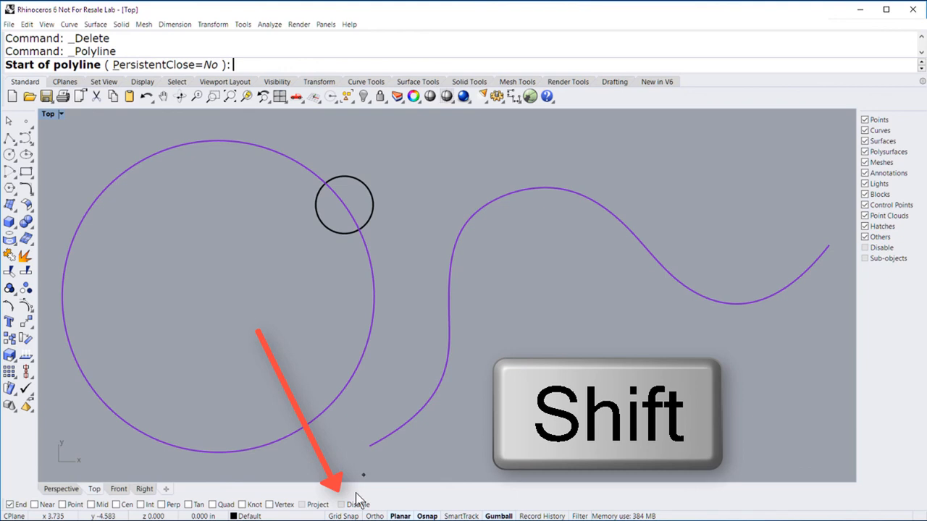
left_click(350, 505)
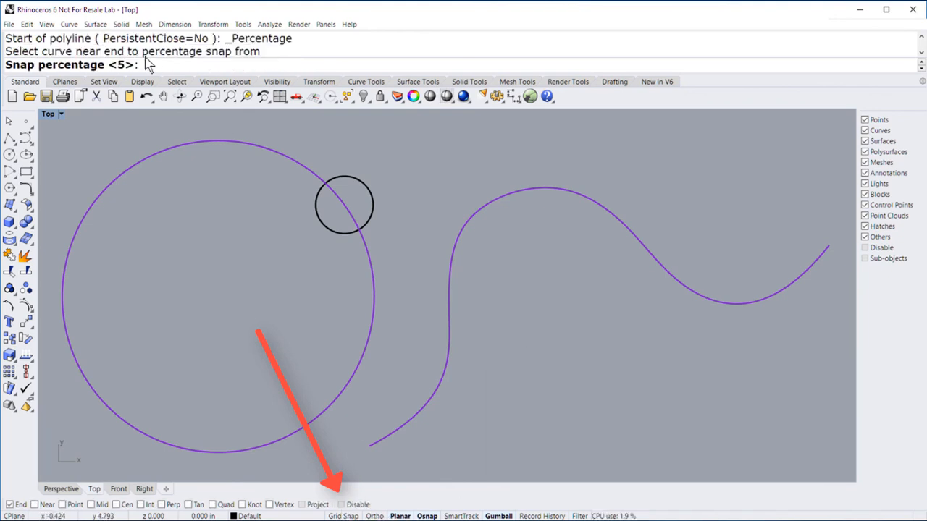
type("10")
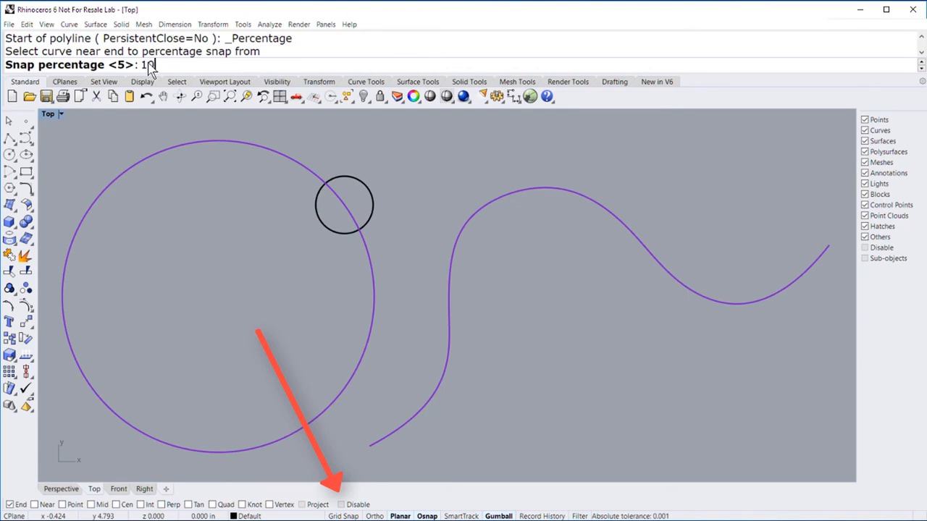
key("Enter")
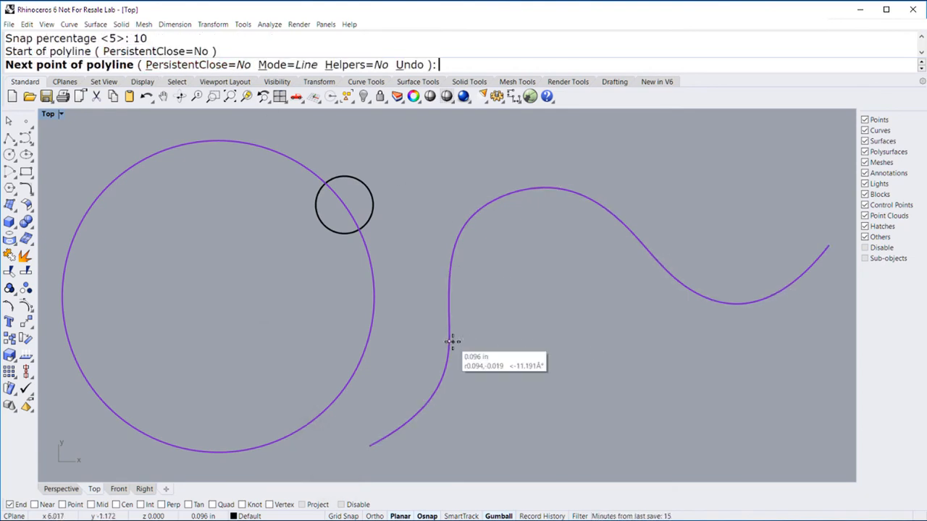
left_click(448, 344)
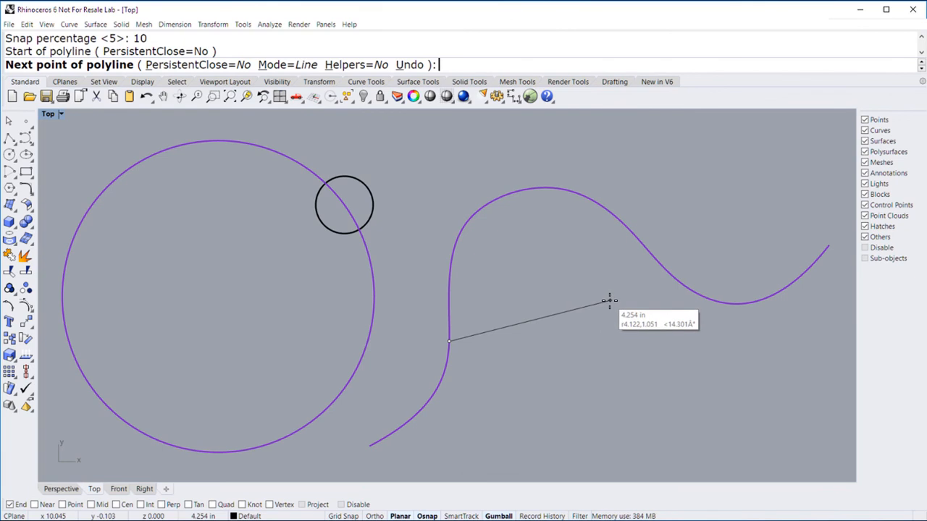